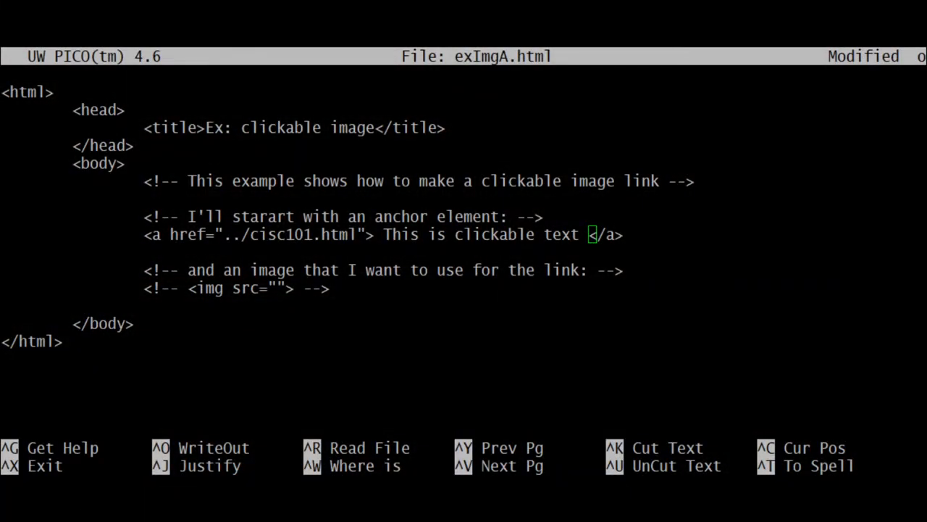
mouse_move(518, 322)
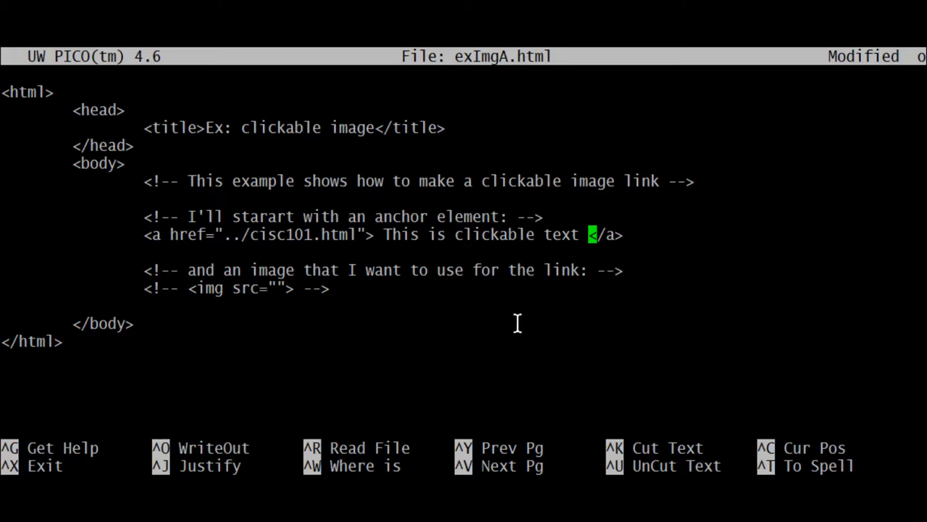
mouse_move(551, 355)
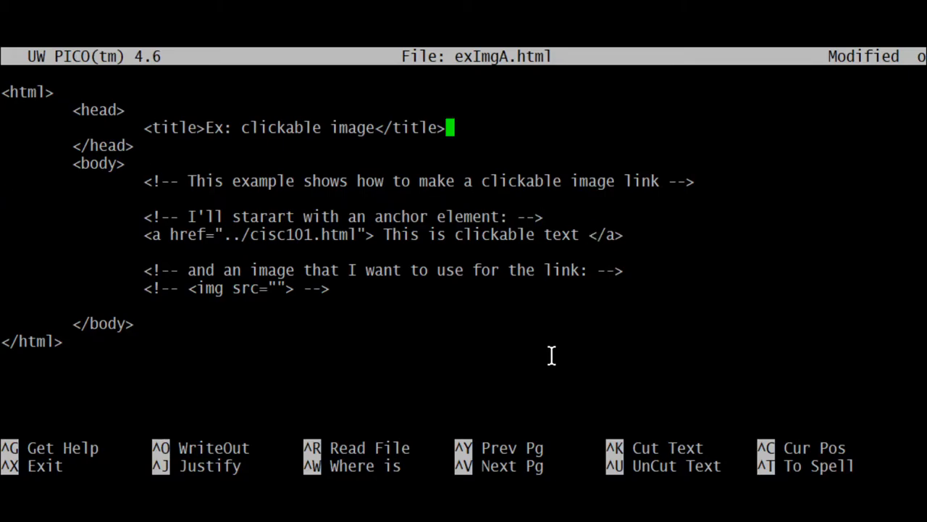
mouse_move(223, 317)
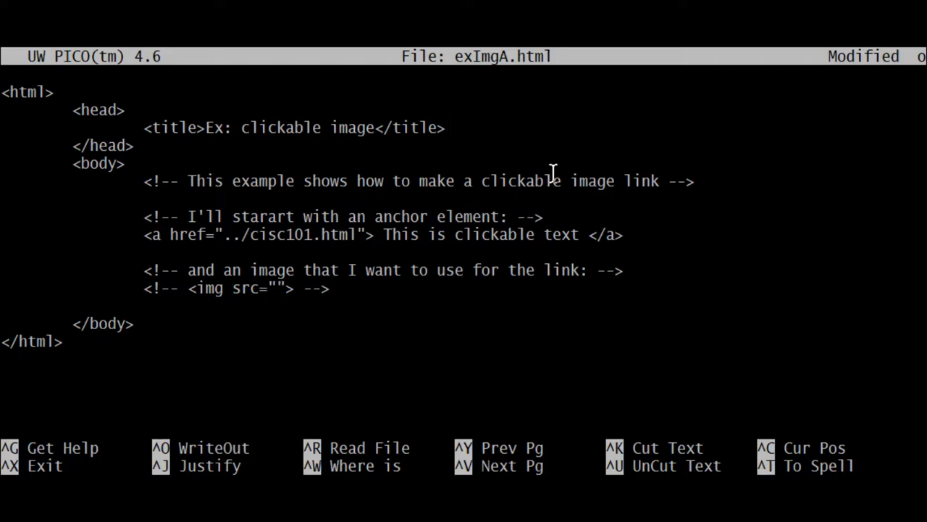
mouse_move(503, 228)
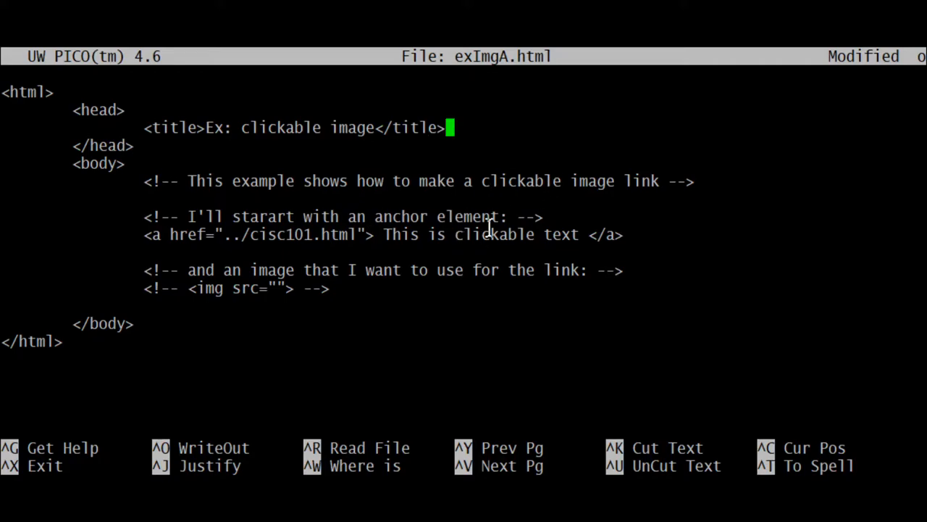
mouse_move(310, 142)
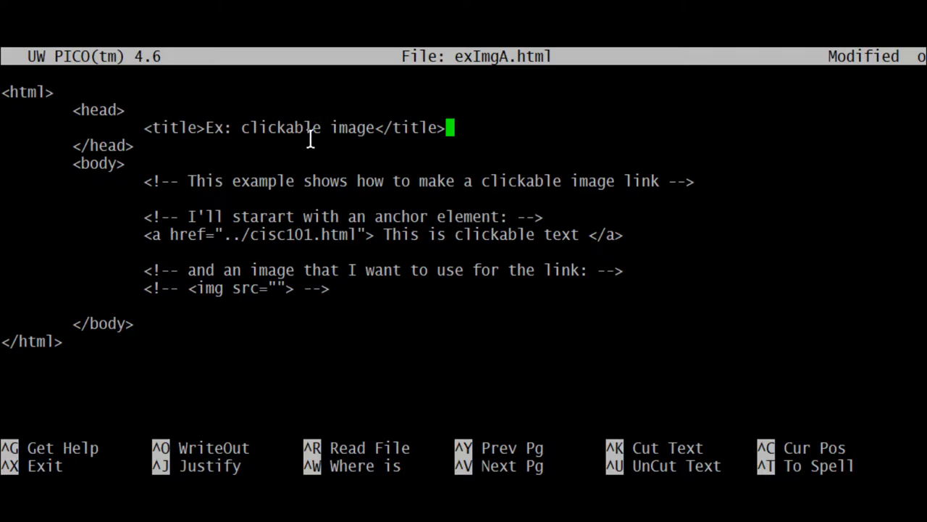
mouse_move(234, 257)
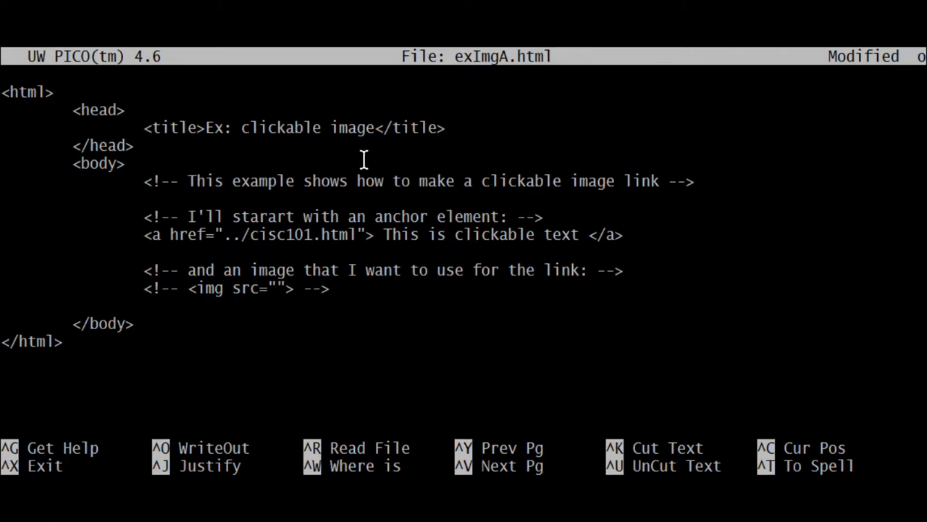
mouse_move(489, 199)
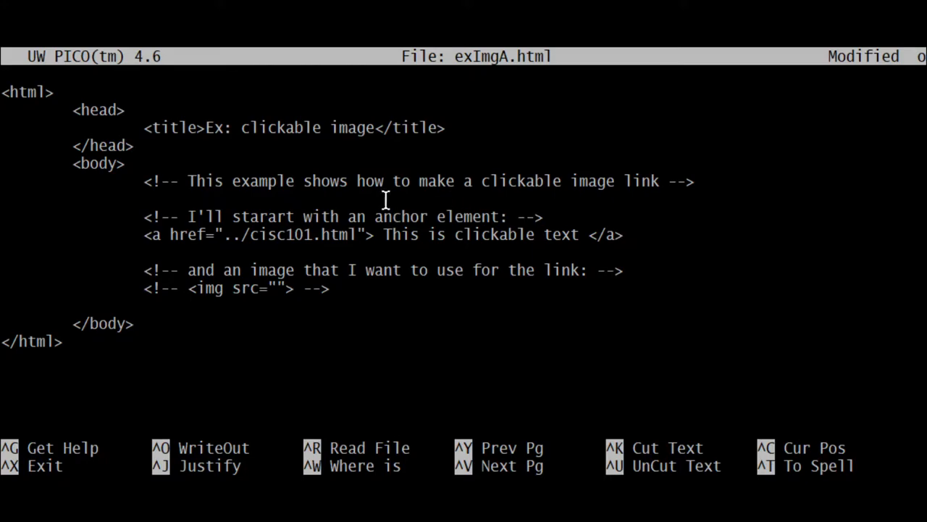
mouse_move(489, 250)
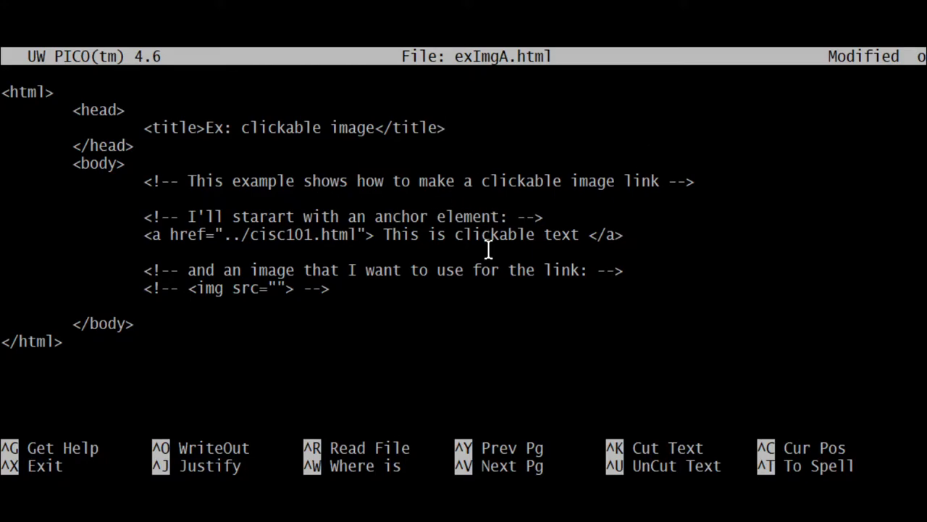
mouse_move(244, 171)
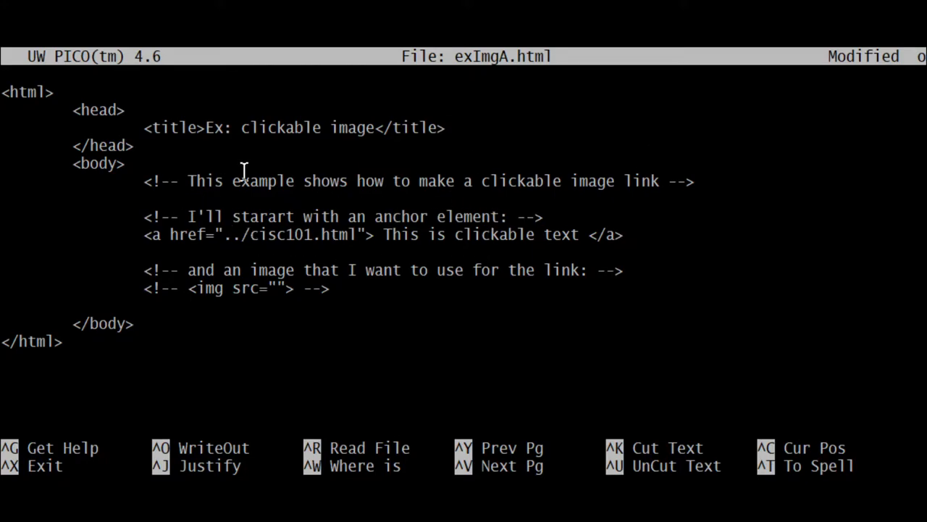
mouse_move(643, 181)
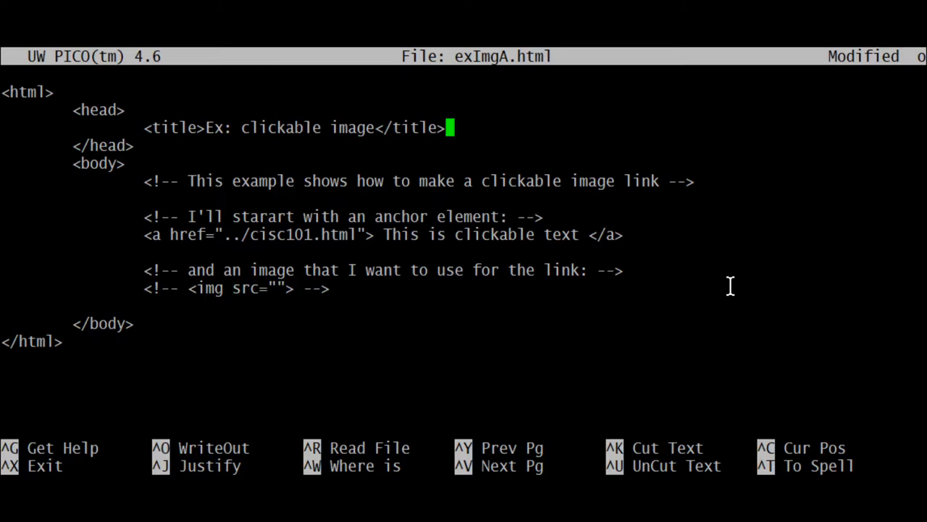
mouse_move(408, 326)
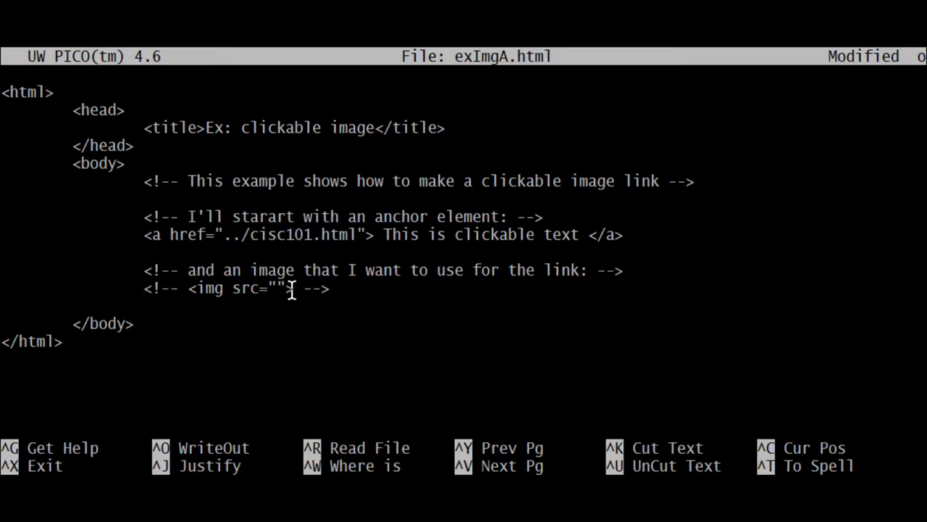
Select 'This is clickable text' inside the anchor to replace it with <img src="">.
double_click(268, 289)
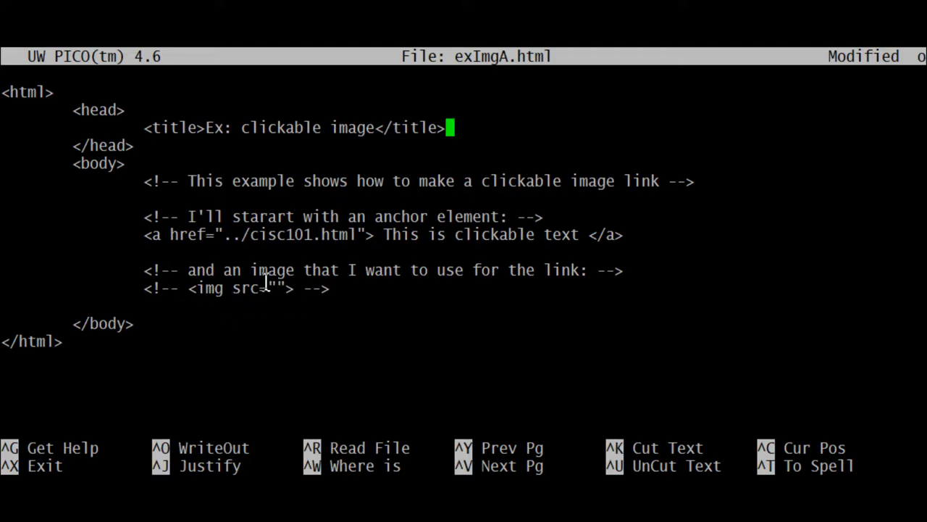
mouse_move(347, 244)
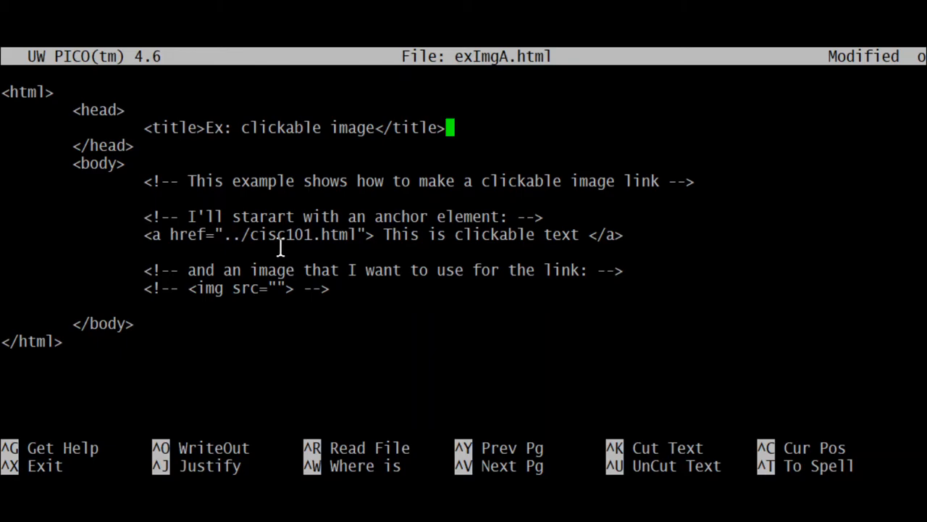
mouse_move(354, 234)
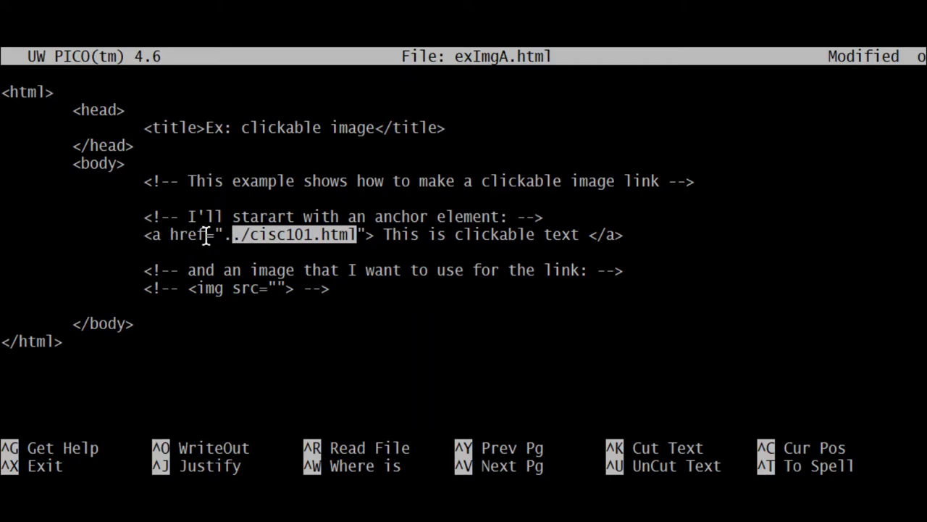
mouse_move(217, 247)
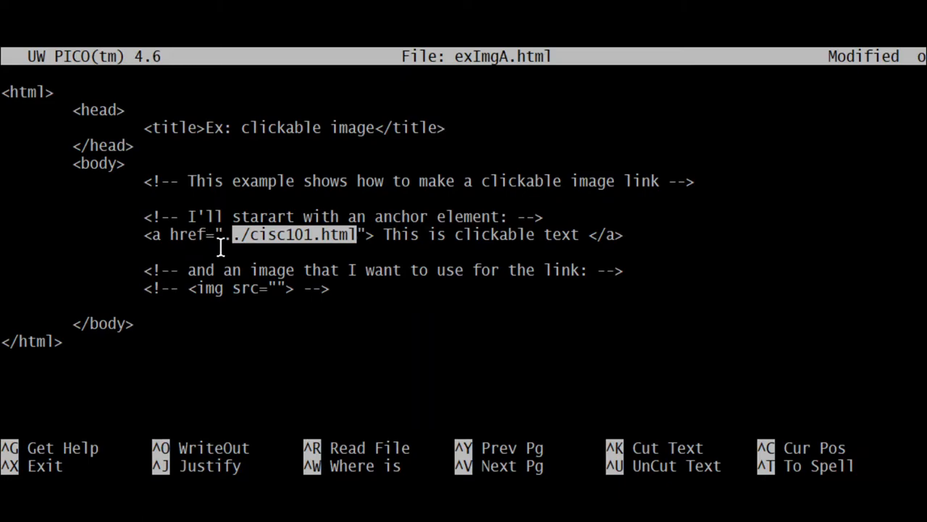
mouse_move(303, 251)
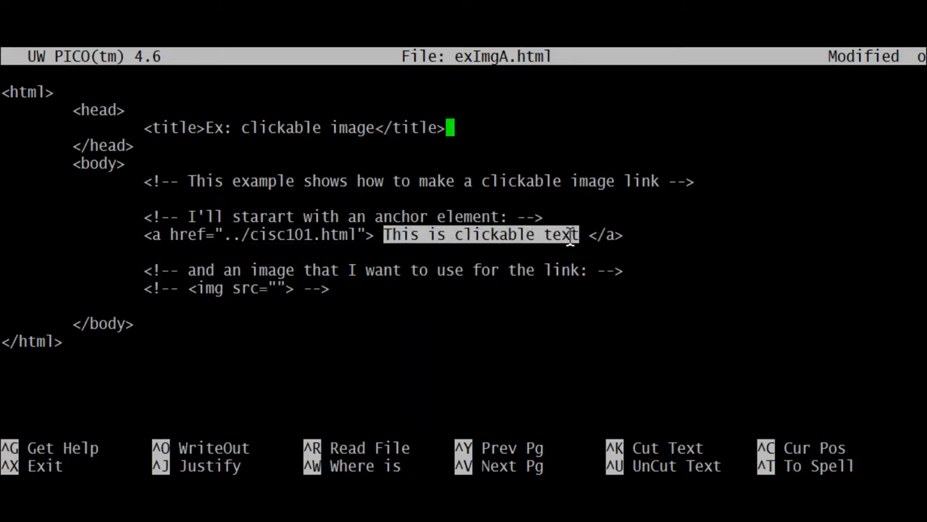
mouse_move(449, 243)
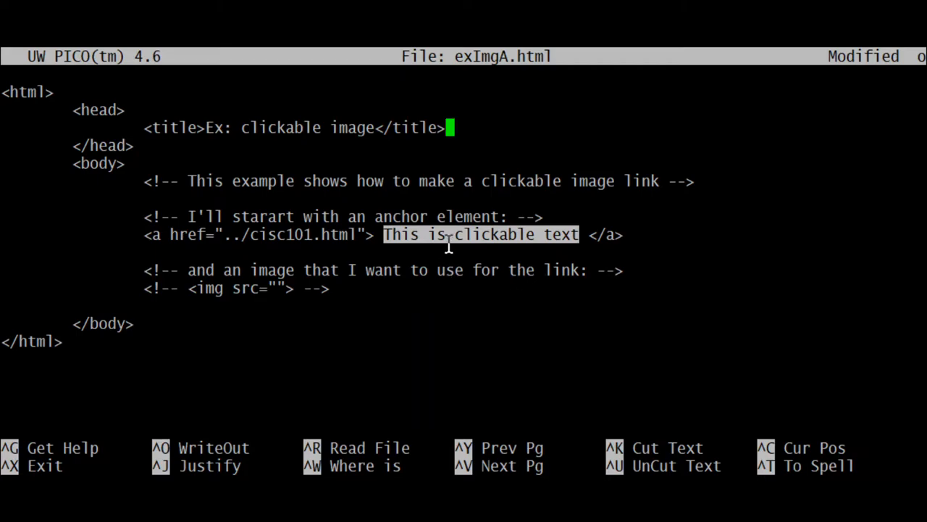
mouse_move(528, 243)
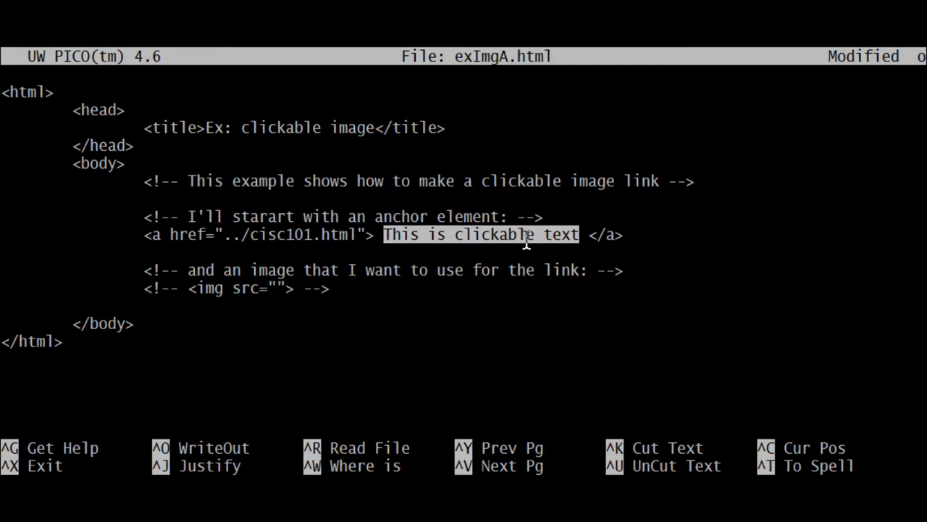
mouse_move(253, 242)
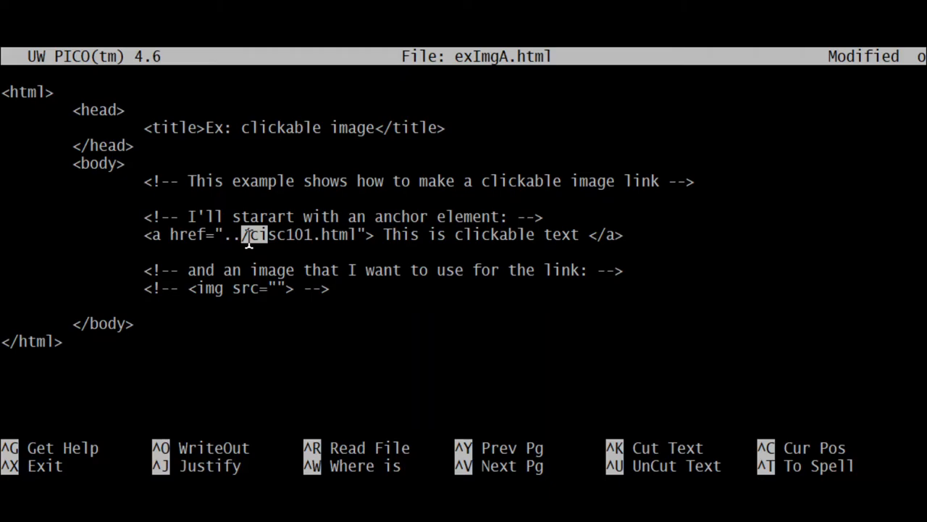
mouse_move(249, 281)
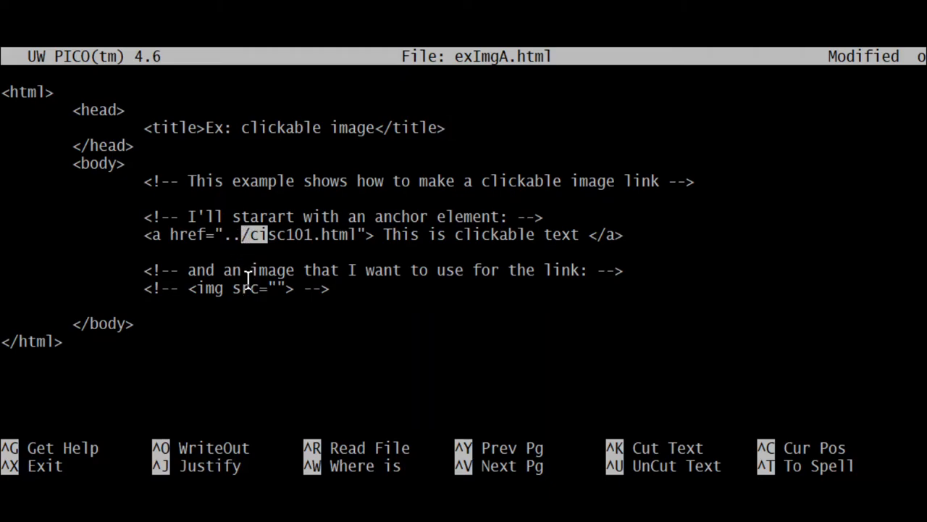
mouse_move(281, 300)
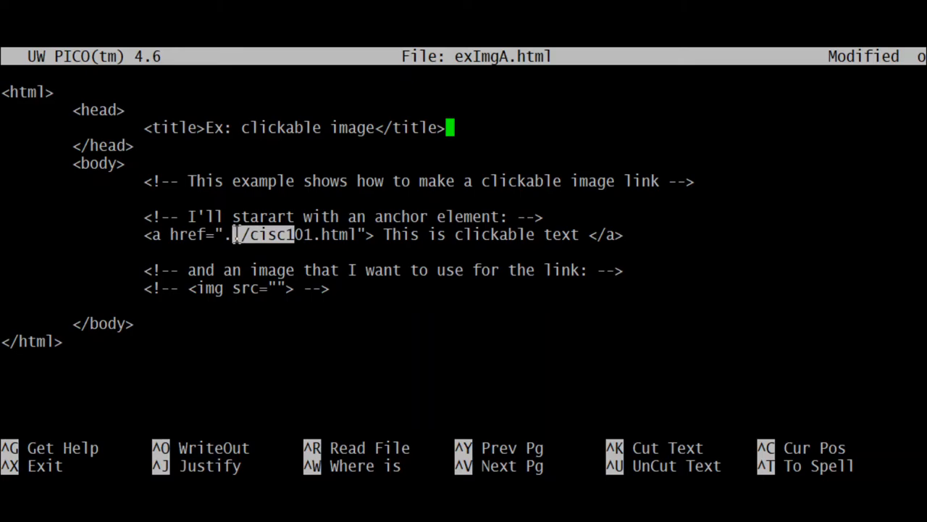
mouse_move(193, 234)
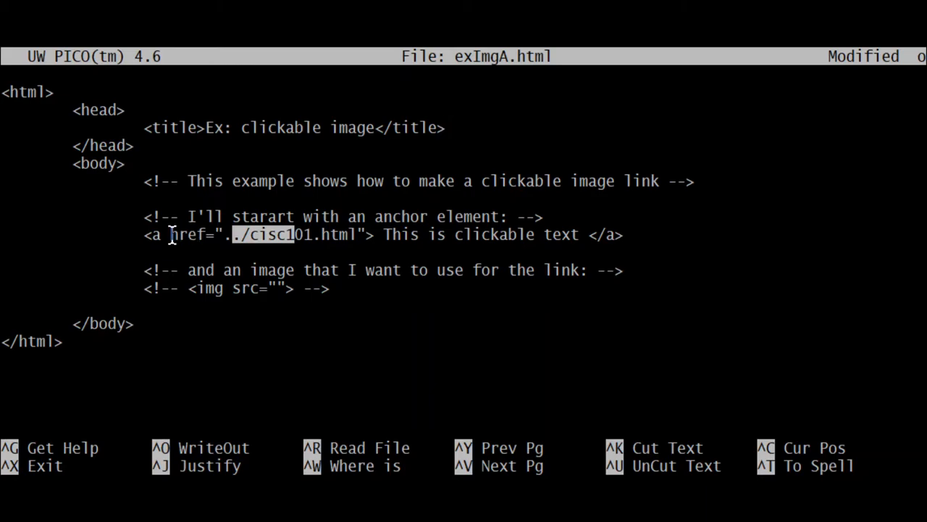
mouse_move(315, 245)
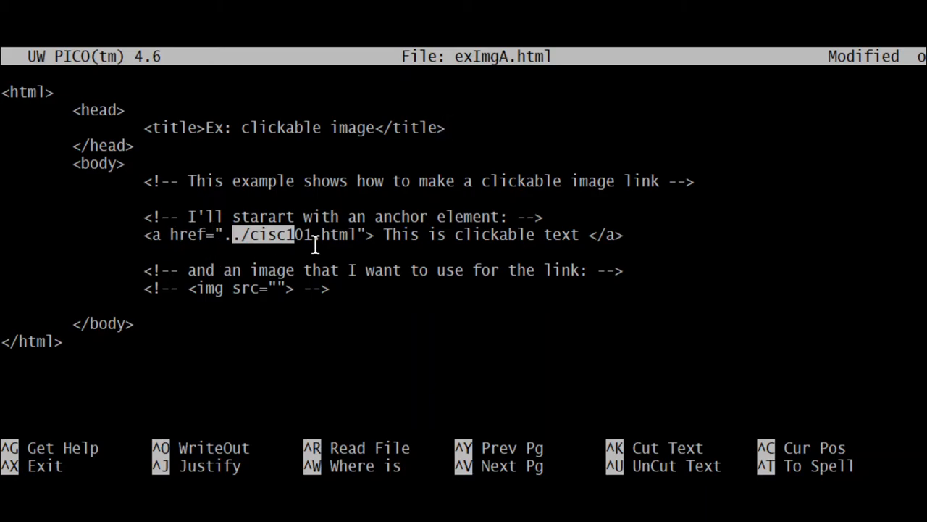
mouse_move(281, 234)
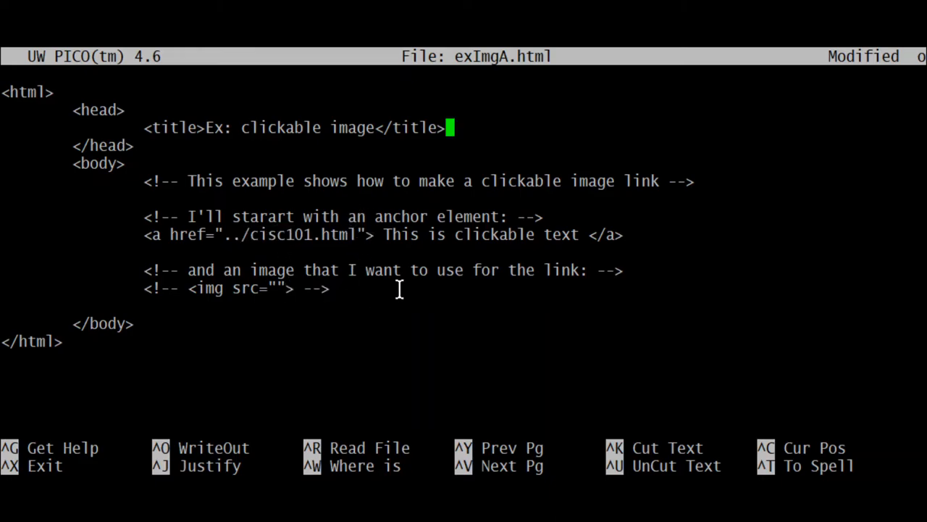
mouse_move(637, 400)
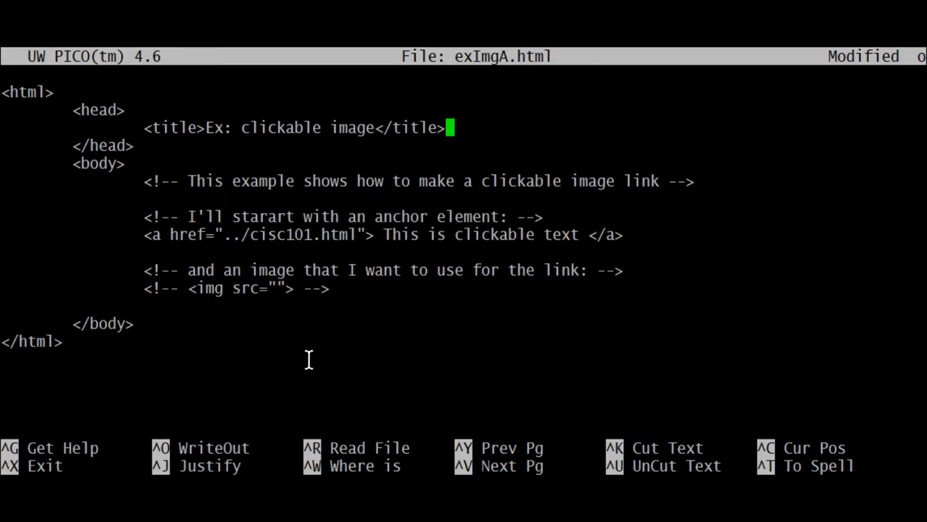
mouse_move(554, 306)
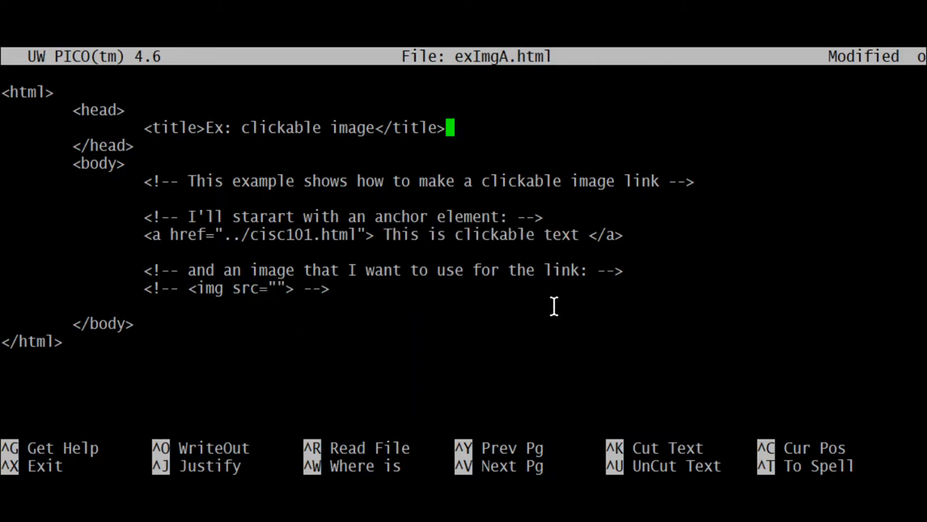
mouse_move(545, 348)
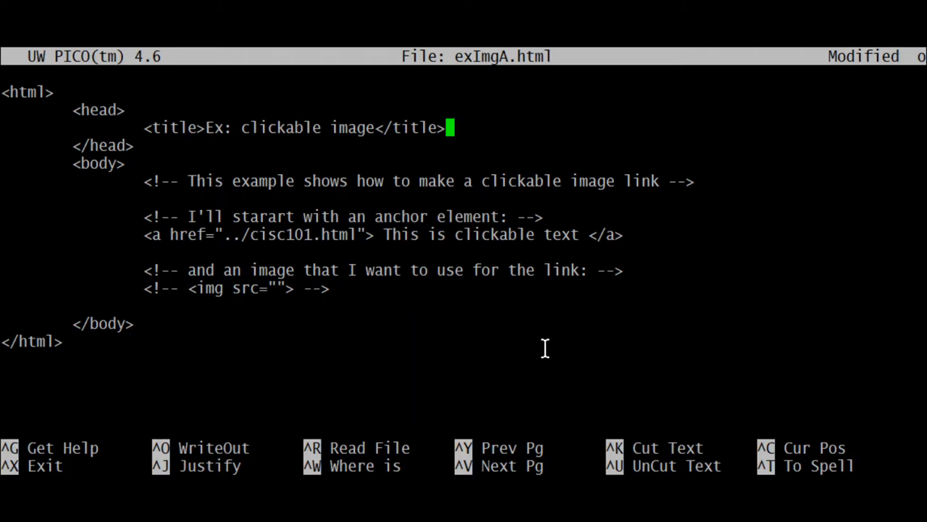
mouse_move(545, 348)
text(<img src="">)
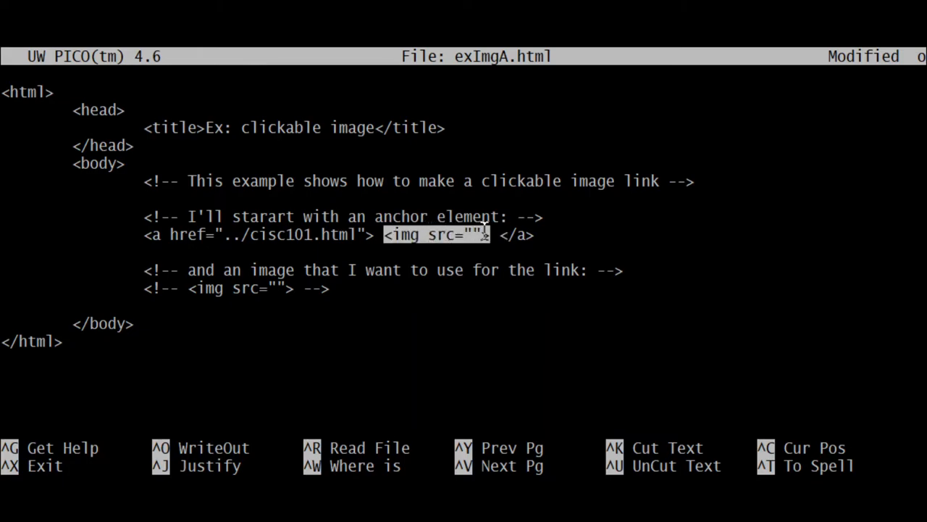
mouse_move(507, 274)
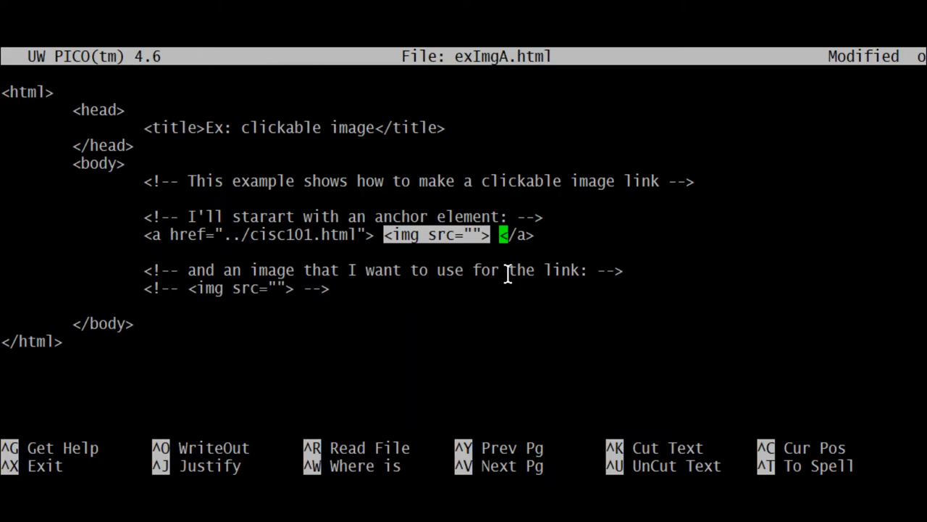
mouse_move(457, 261)
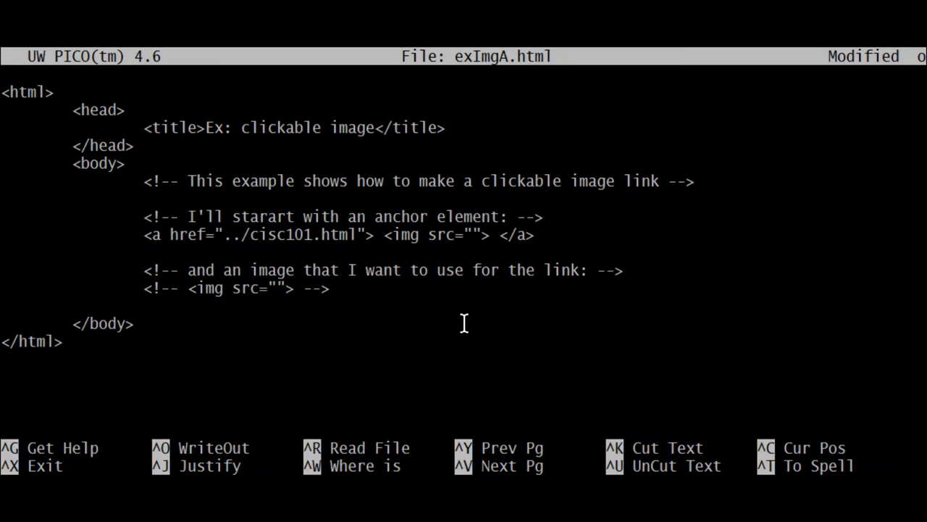
mouse_move(397, 294)
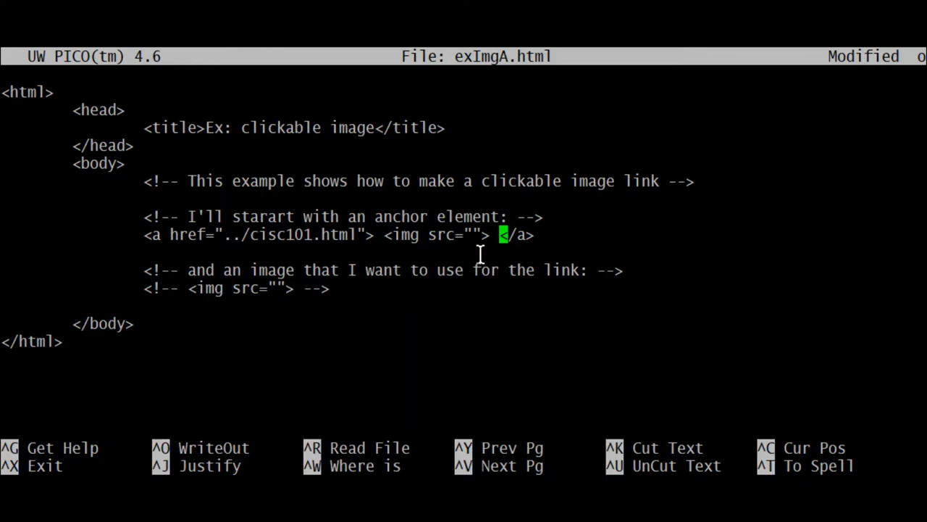
mouse_move(476, 221)
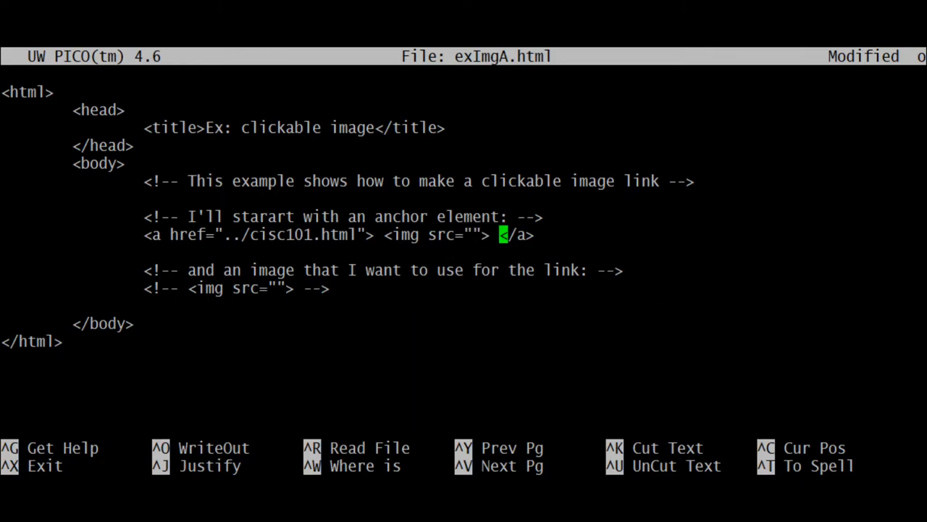
mouse_move(537, 296)
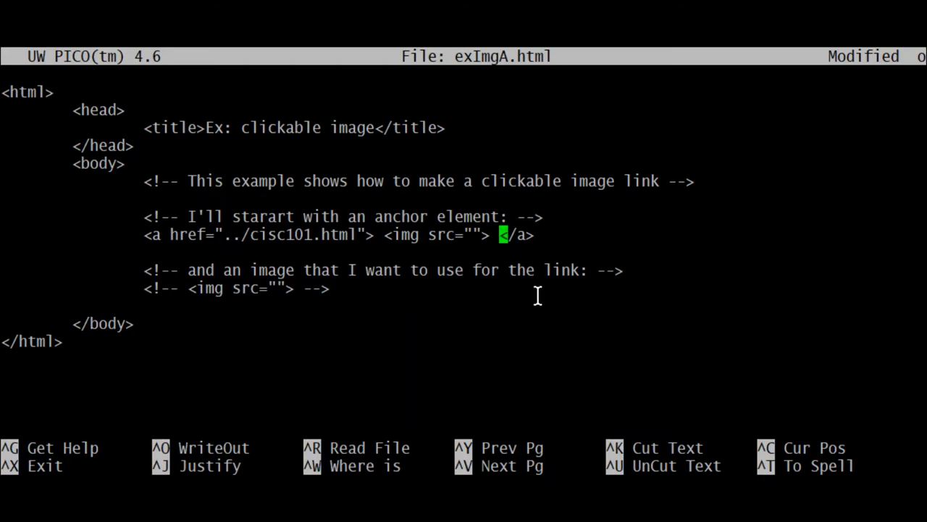
mouse_move(524, 334)
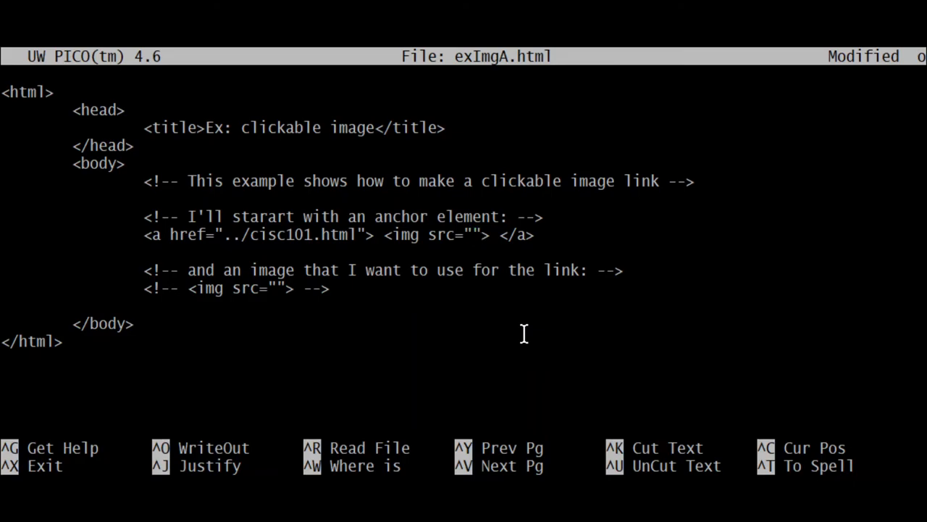
text(https://i.dlpng.com/static/png/6737994_preview.png)
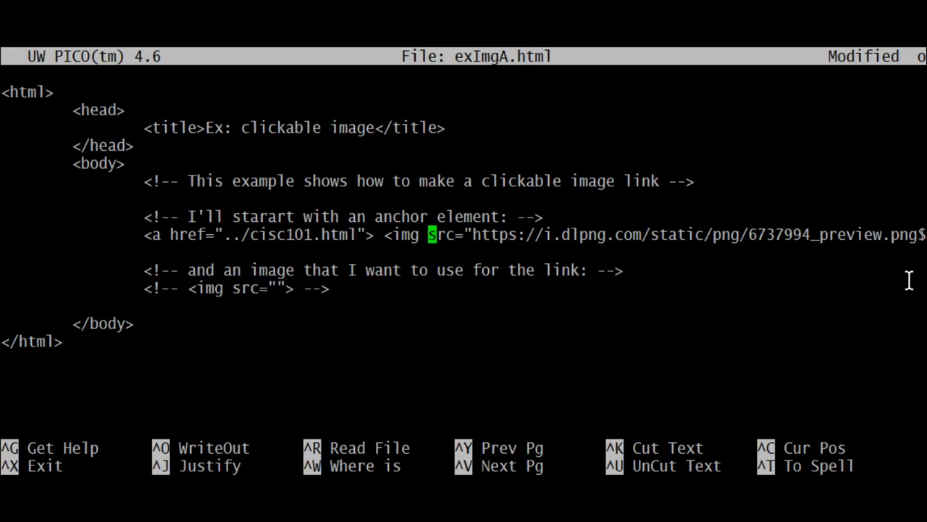
mouse_move(720, 299)
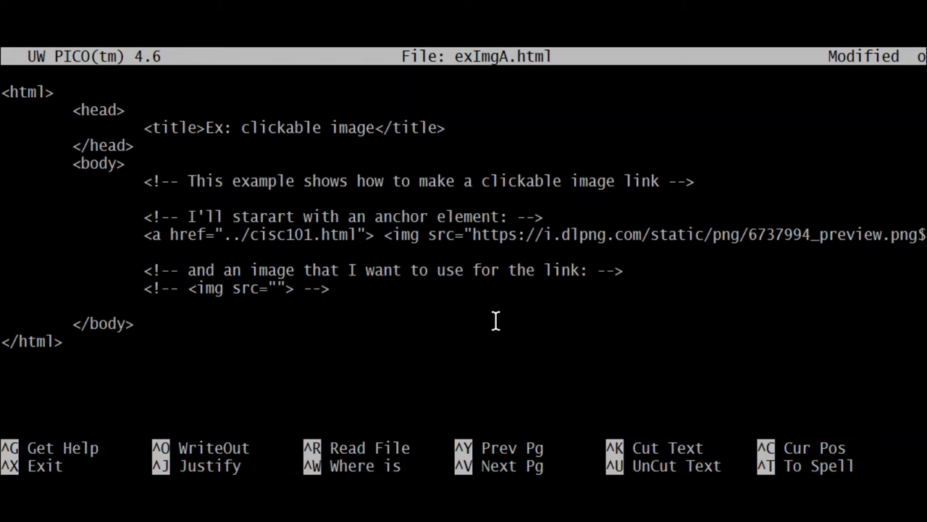
Write out exImgA.html with Ctrl+O.
key(ctrl+o)
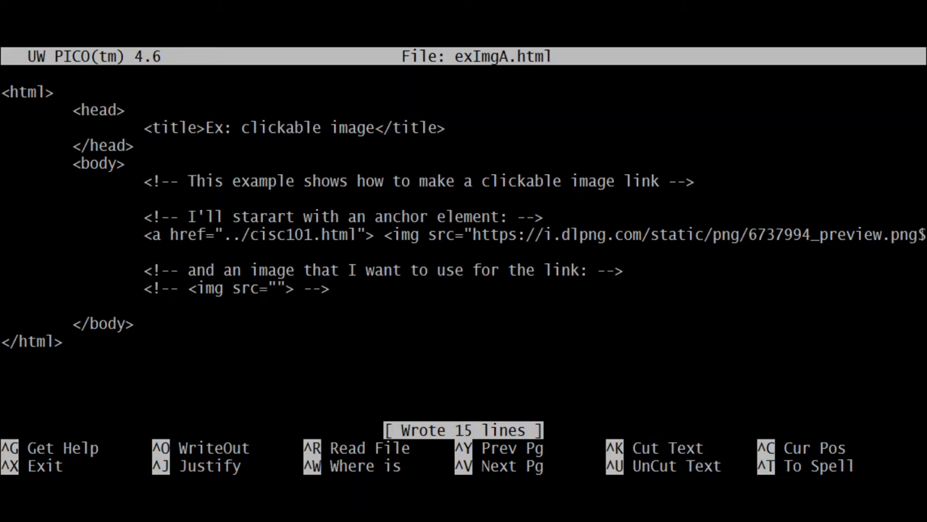
mouse_move(432, 234)
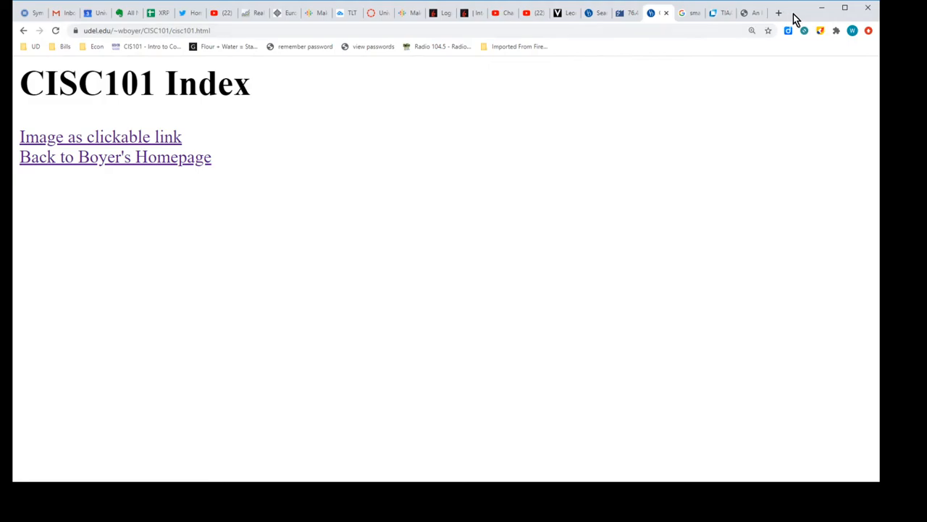
mouse_move(801, 13)
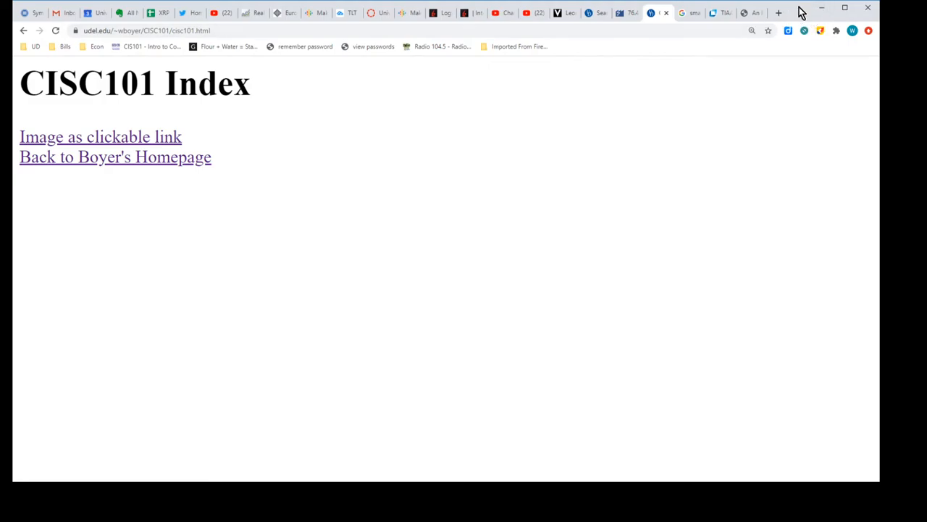
mouse_move(789, 28)
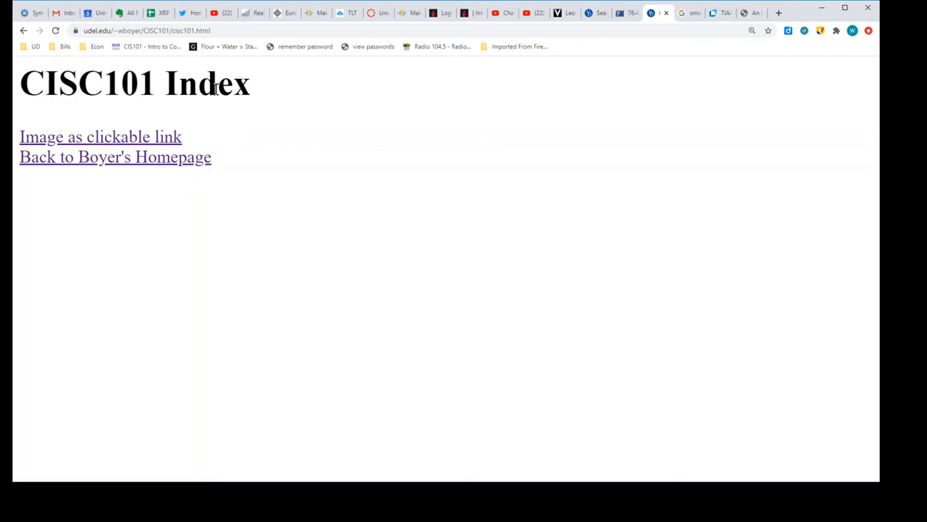
mouse_move(134, 137)
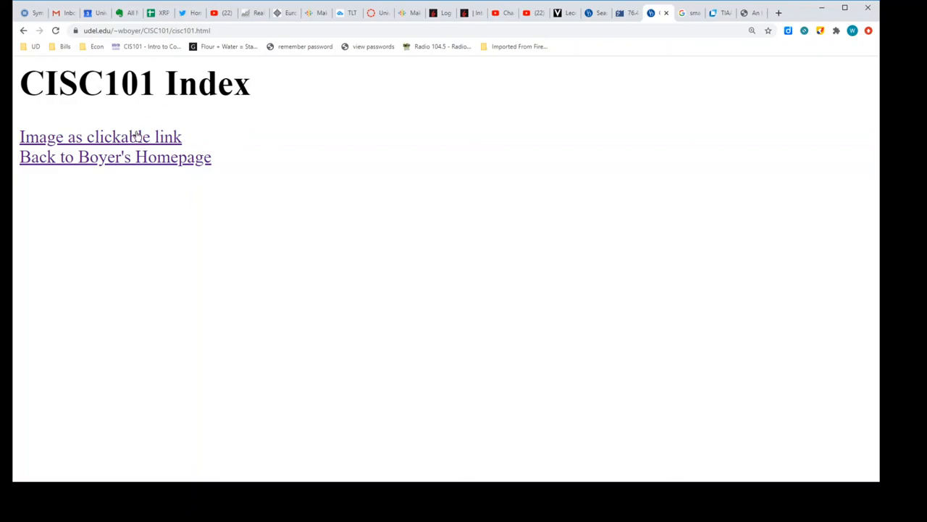
mouse_move(174, 123)
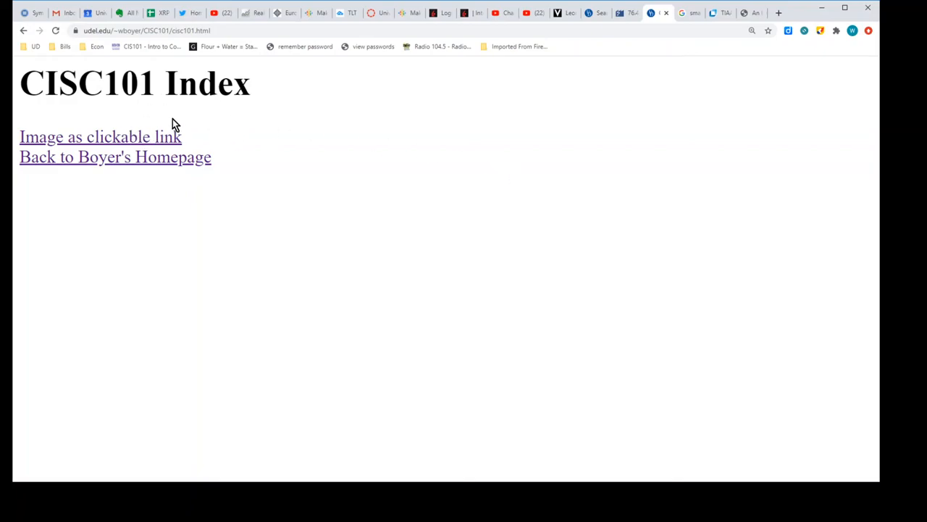
mouse_move(123, 137)
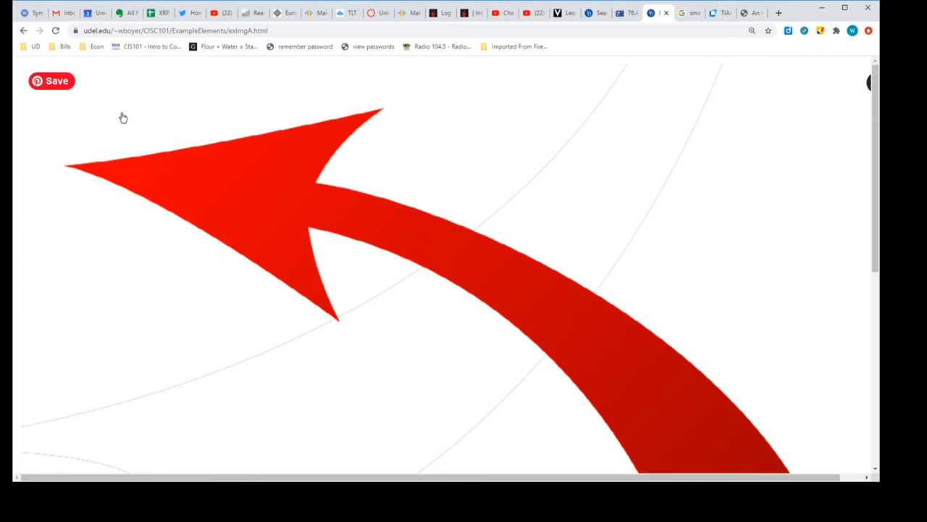
mouse_move(232, 128)
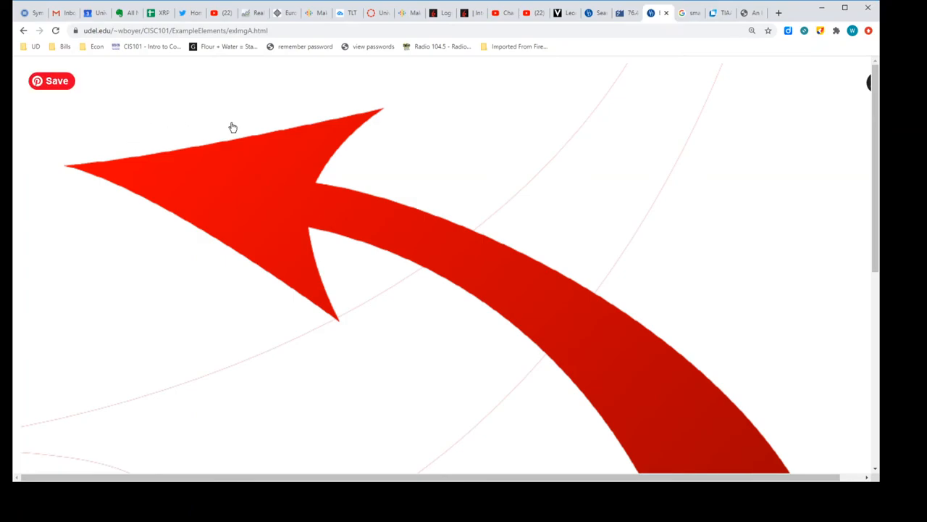
mouse_move(605, 214)
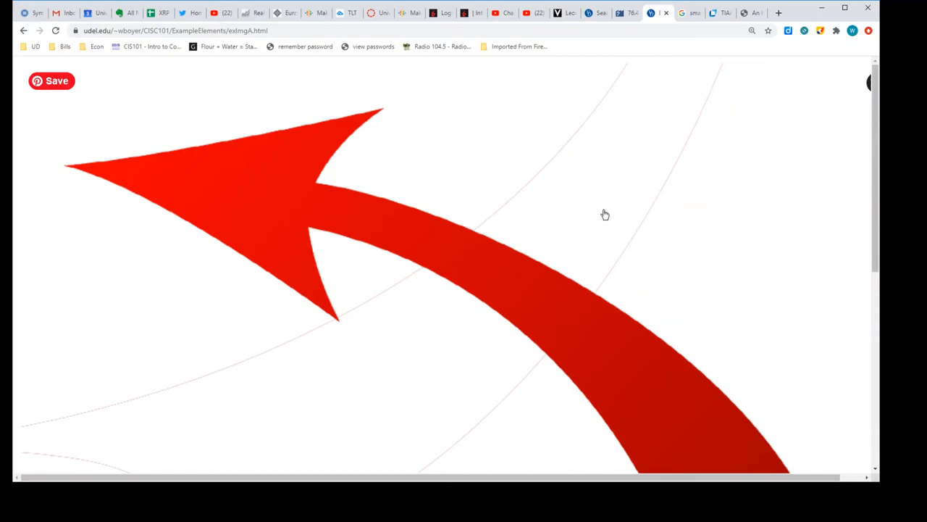
mouse_move(433, 163)
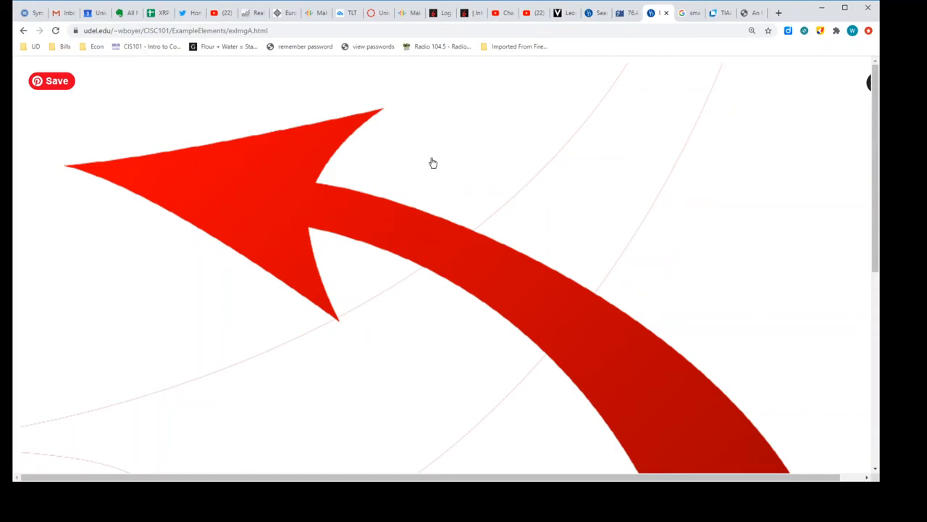
mouse_move(402, 148)
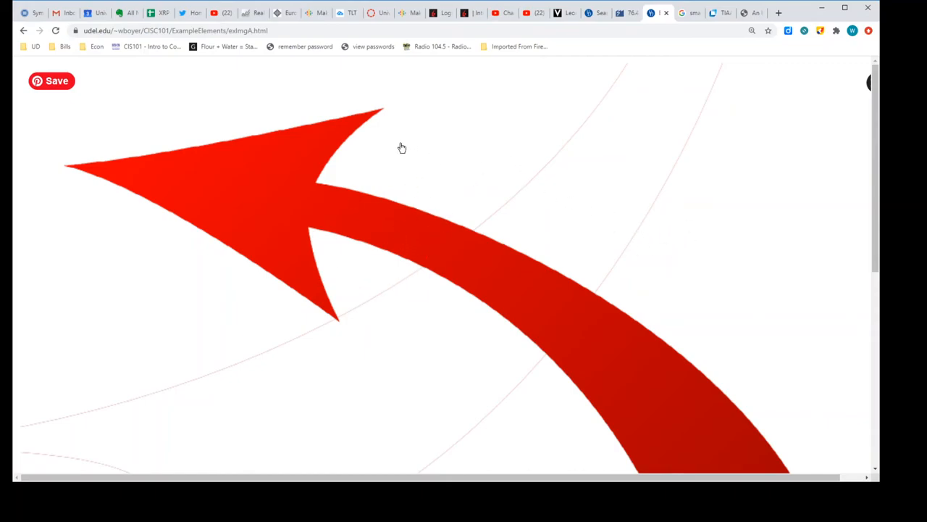
mouse_move(258, 171)
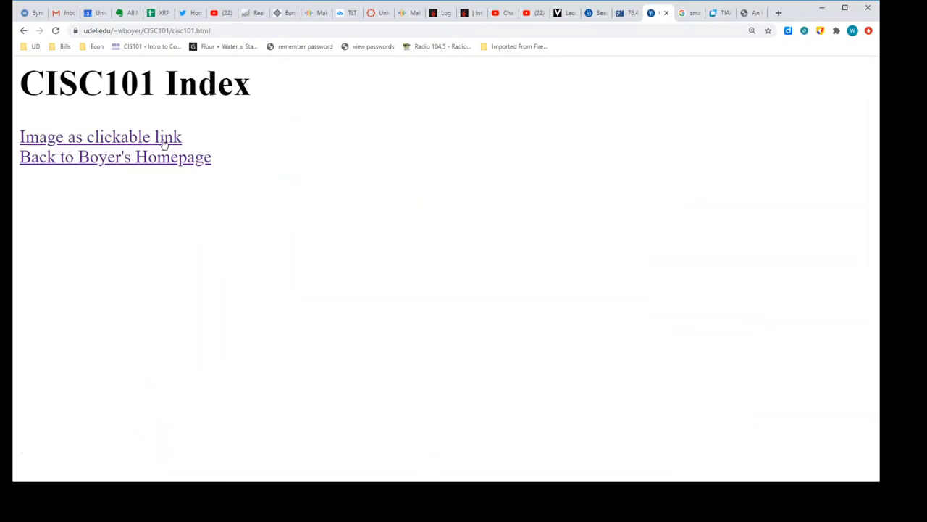
Visit Boyer's Homepage, return to the CISC101 Index, and reopen 'Image as clickable link'.
click(100, 137)
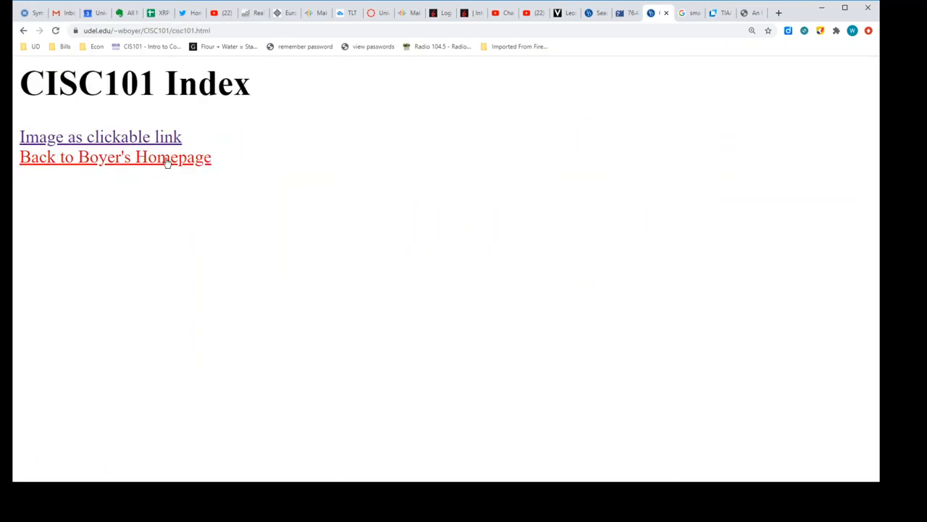
click(115, 157)
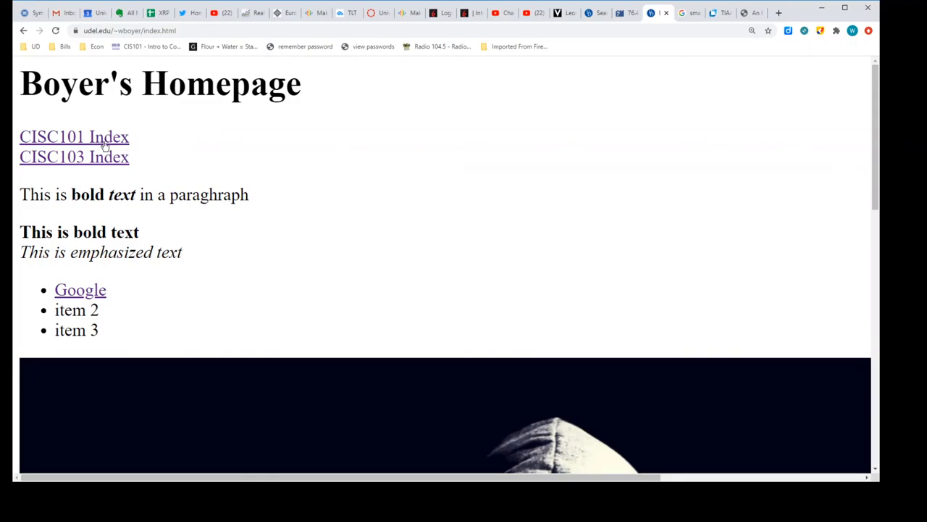
click(73, 137)
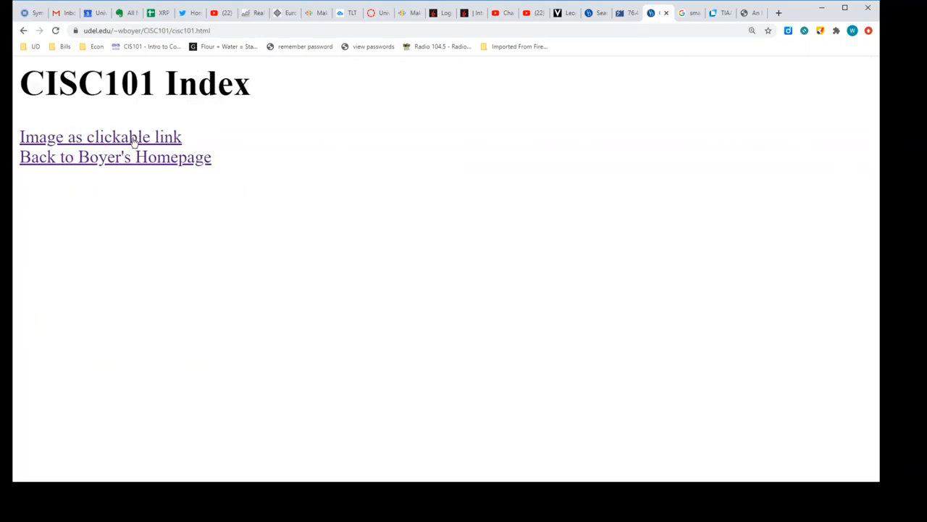
click(100, 137)
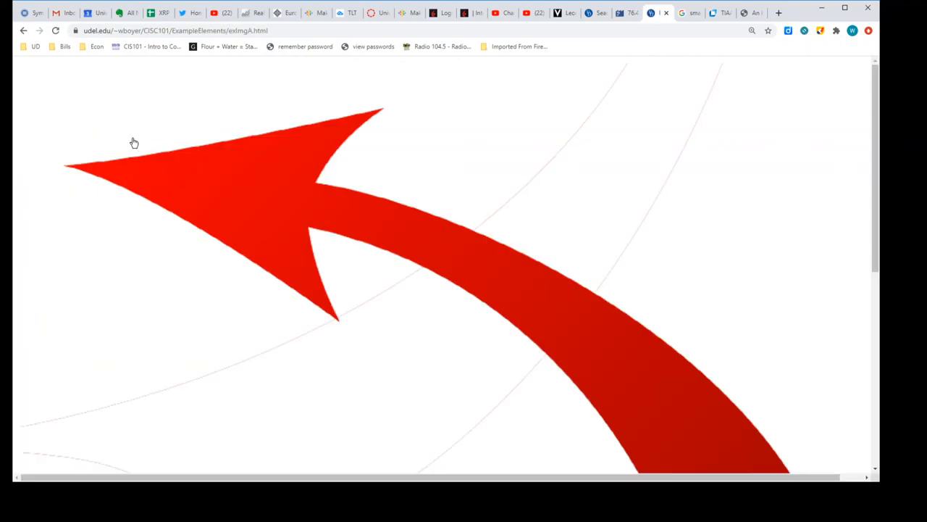
mouse_move(148, 106)
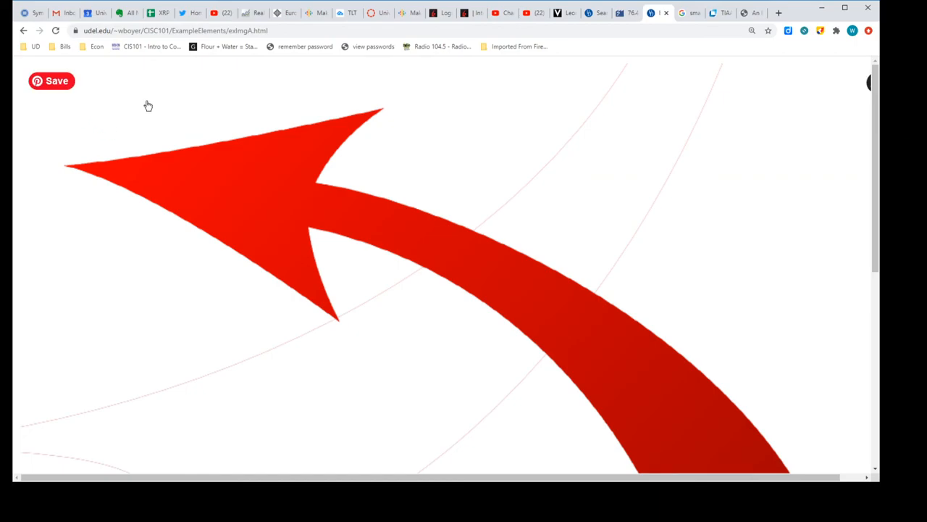